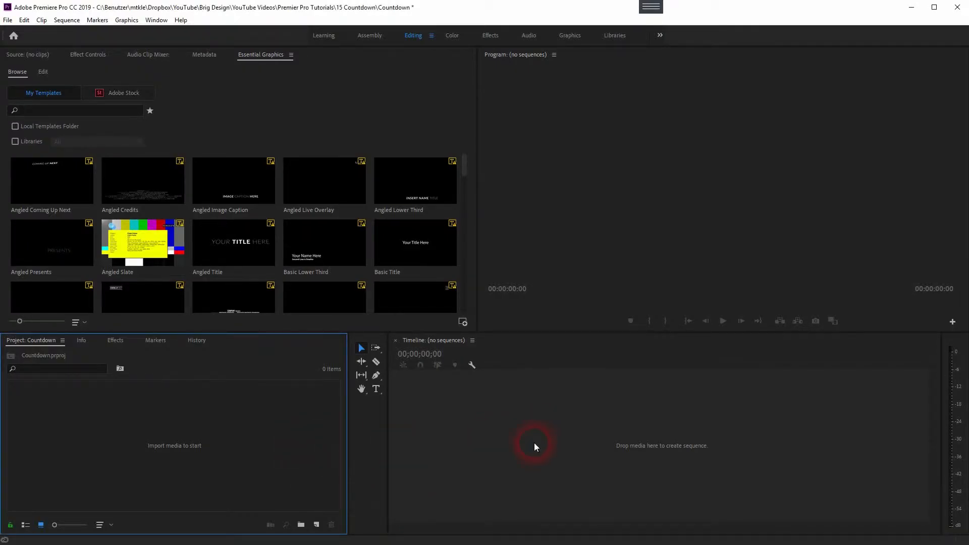
# Start a new Universal Counting Leader from the File menu, showing its 1920×1080, 48000 Hz settings.
pyautogui.click(7, 20)
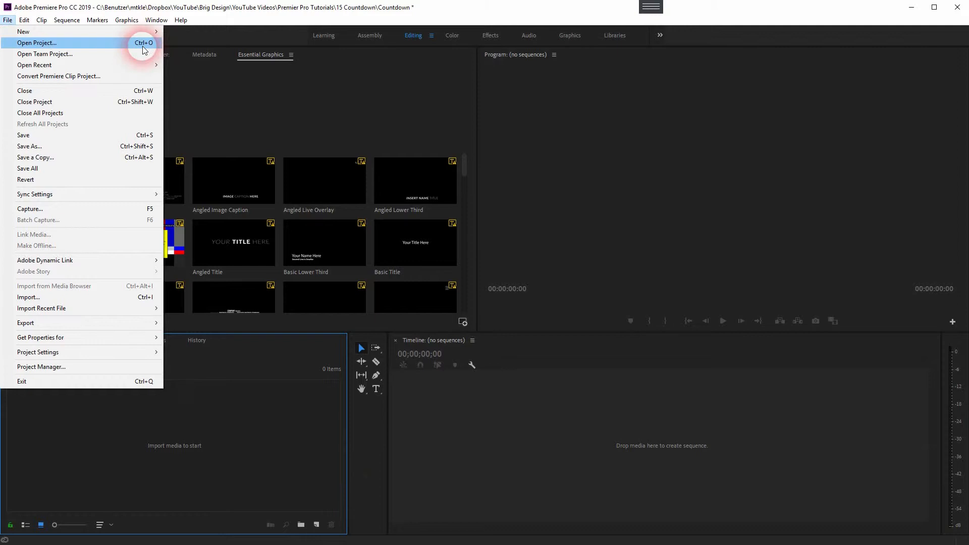
pyautogui.moveTo(24, 31)
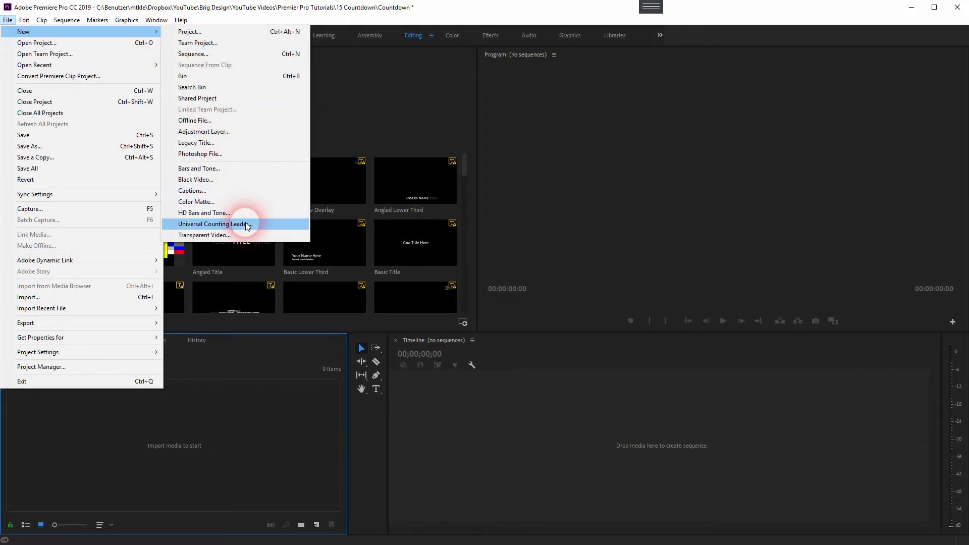
pyautogui.click(215, 225)
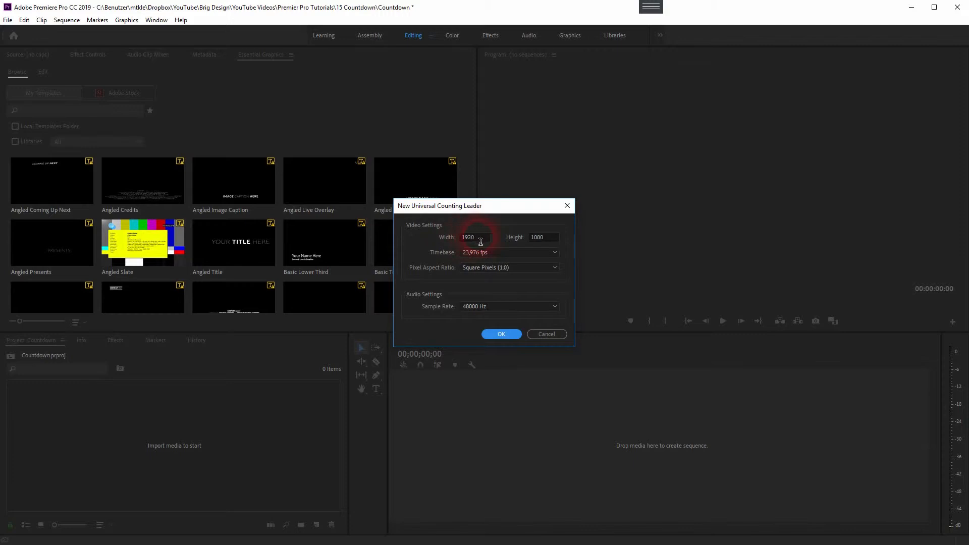
# Accept the default video settings and try a dark red Wipe Color in the setup.
pyautogui.click(502, 334)
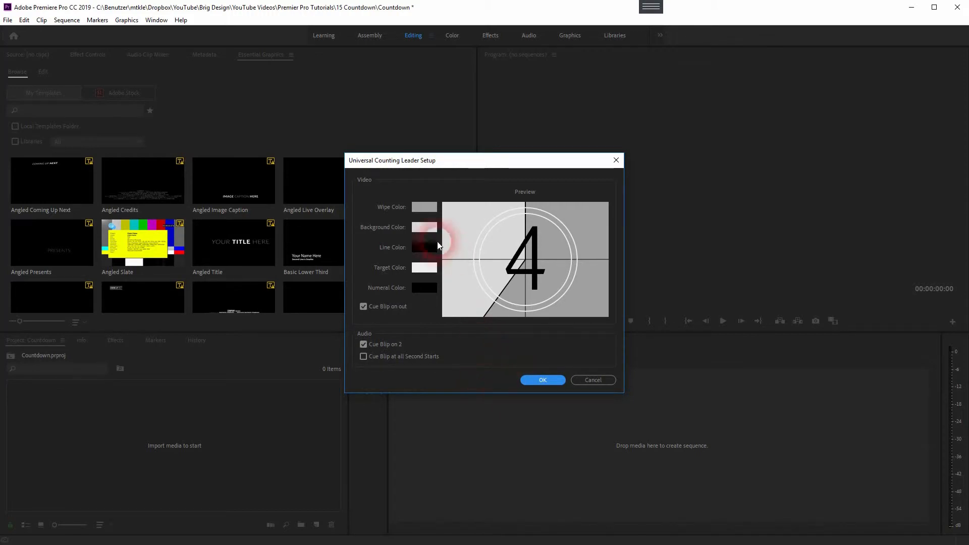
pyautogui.click(424, 246)
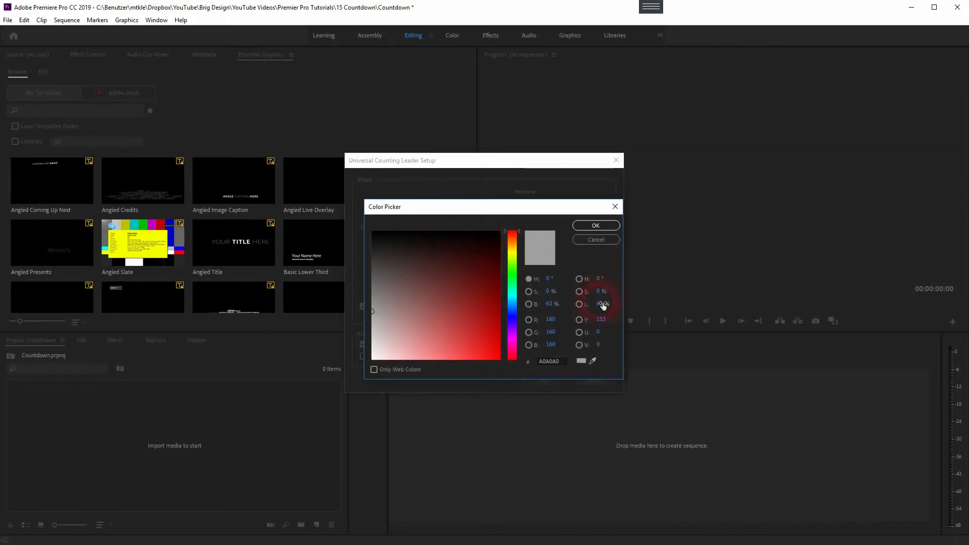
pyautogui.click(486, 292)
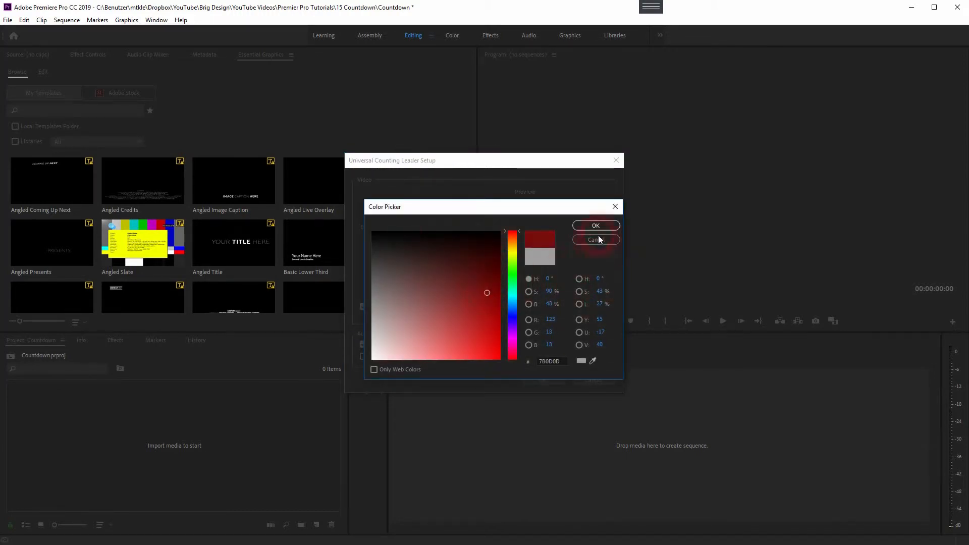
pyautogui.click(595, 225)
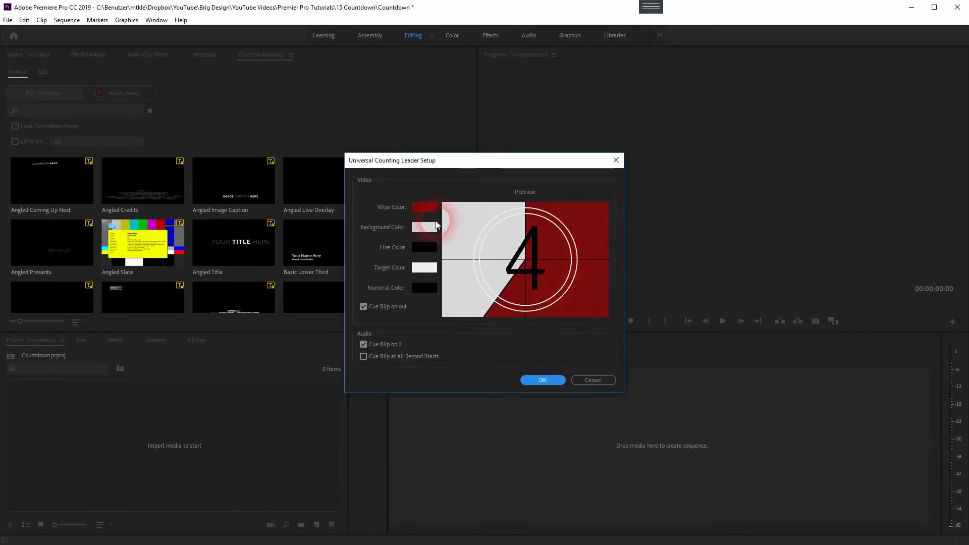
# Restore the grey Wipe Color, enable Cue Blip at all Second Starts, and create the leader.
pyautogui.click(424, 227)
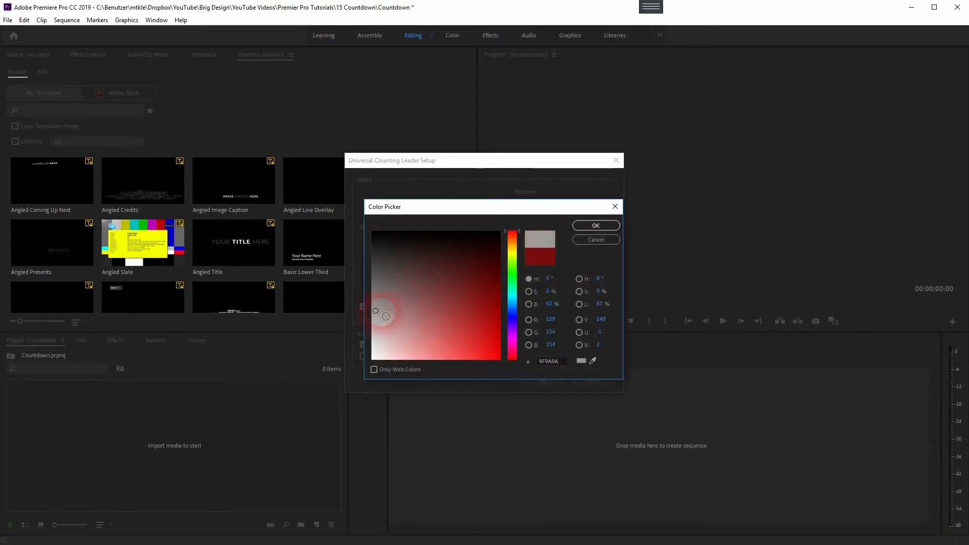
pyautogui.click(595, 225)
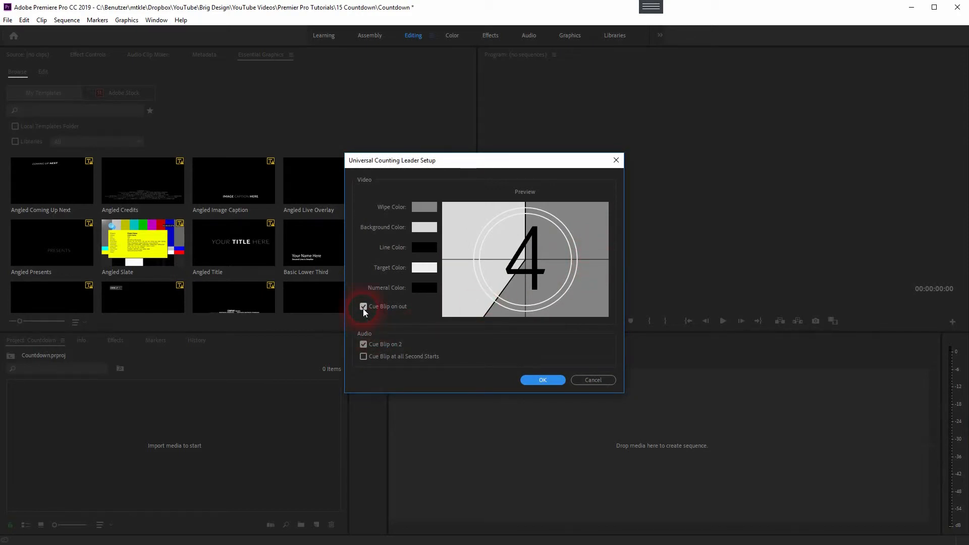
pyautogui.click(364, 356)
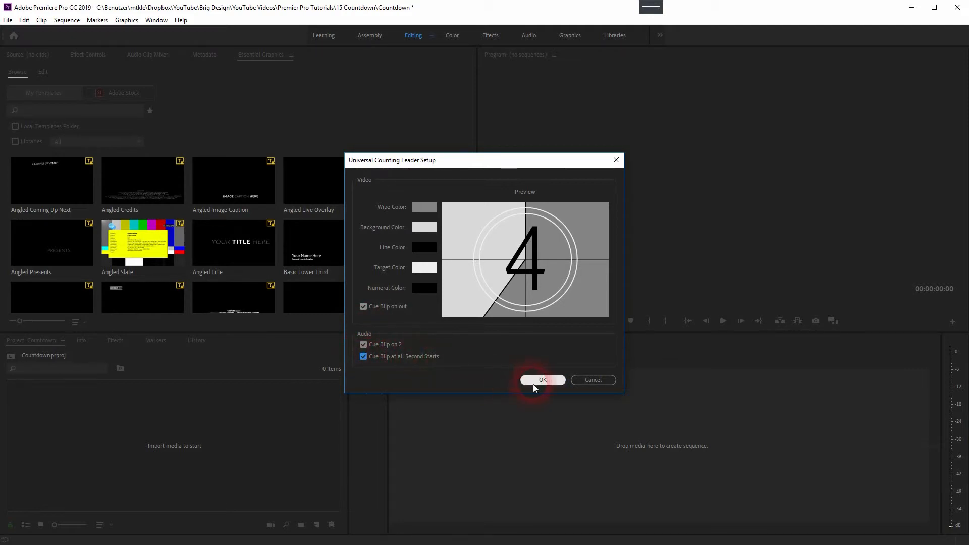
pyautogui.click(543, 380)
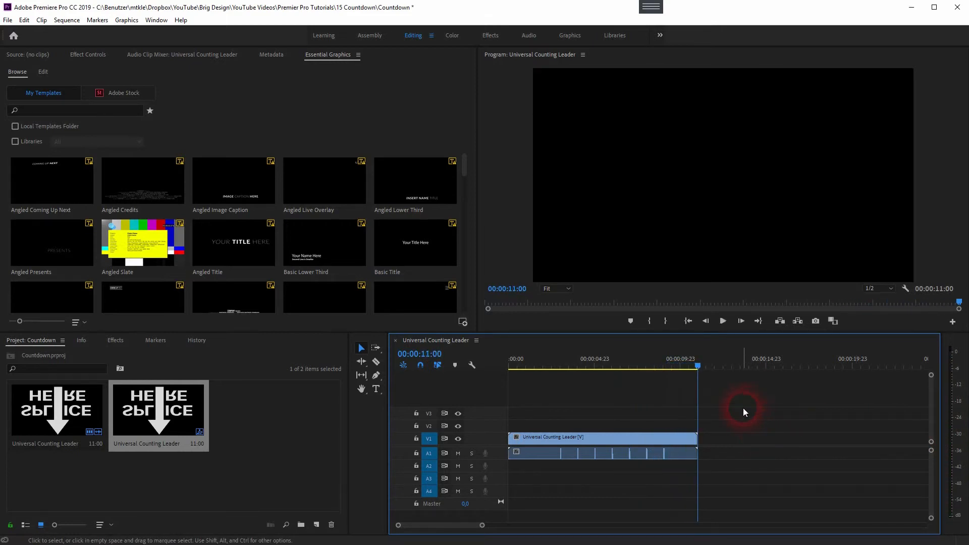
# Scrub the leader sequence playhead to 00:00:10:20, just before the clip's end.
pyautogui.click(697, 367)
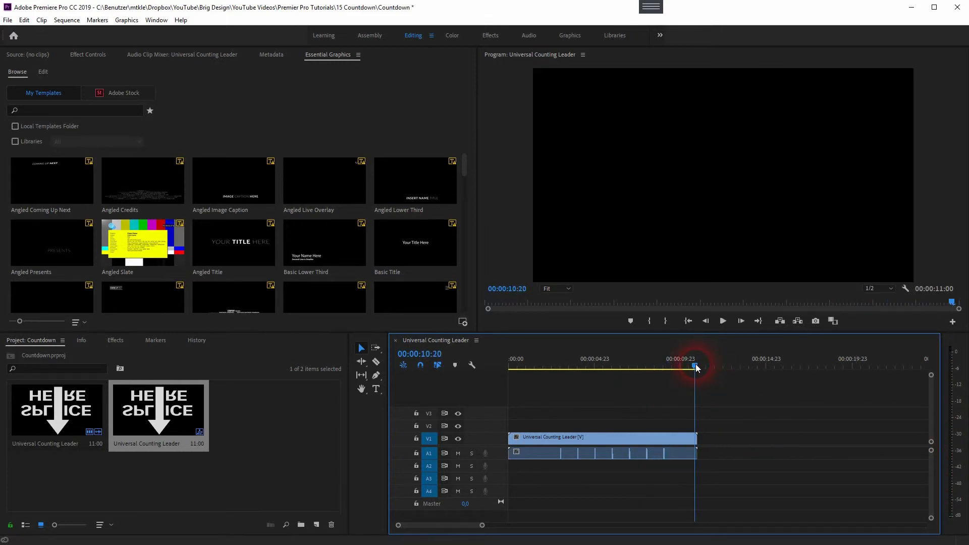